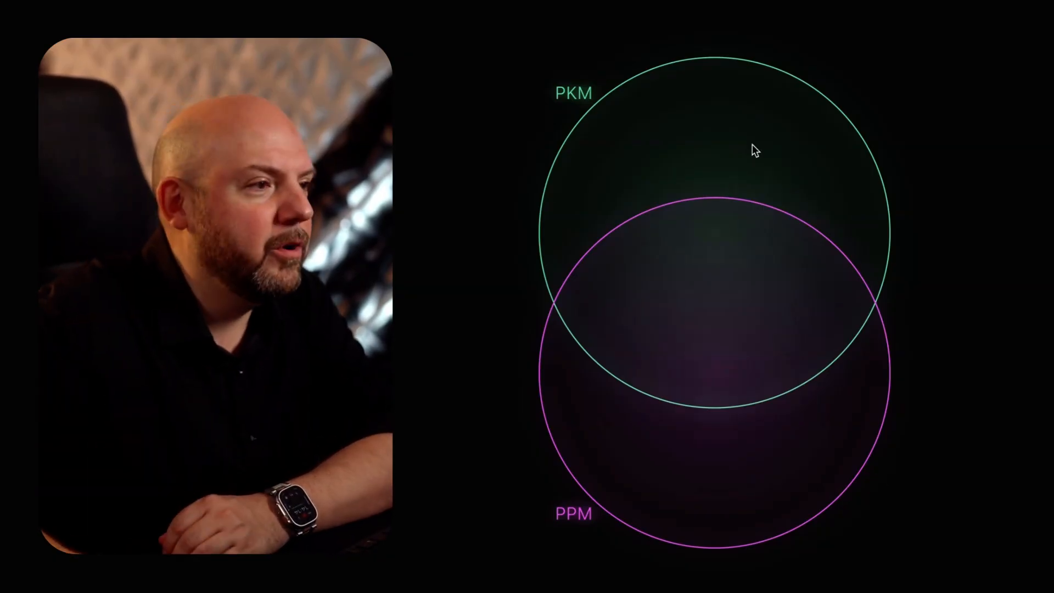
pyautogui.moveTo(802, 123)
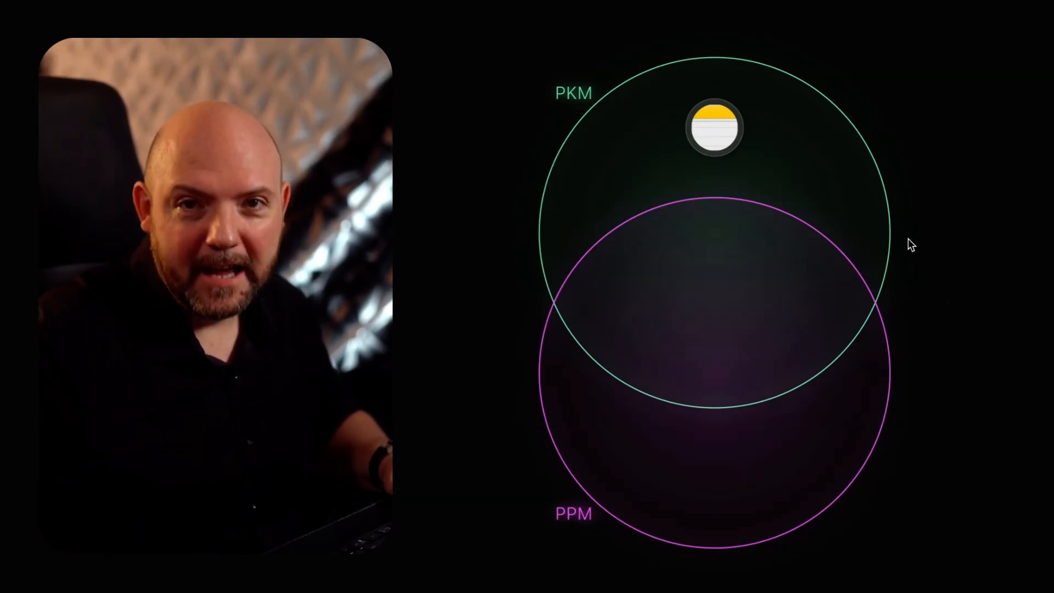
# - Drag the Apple Notes icon onto the upper part of the PKM circle
pyautogui.moveTo(713, 128); pyautogui.dragTo(712, 278)
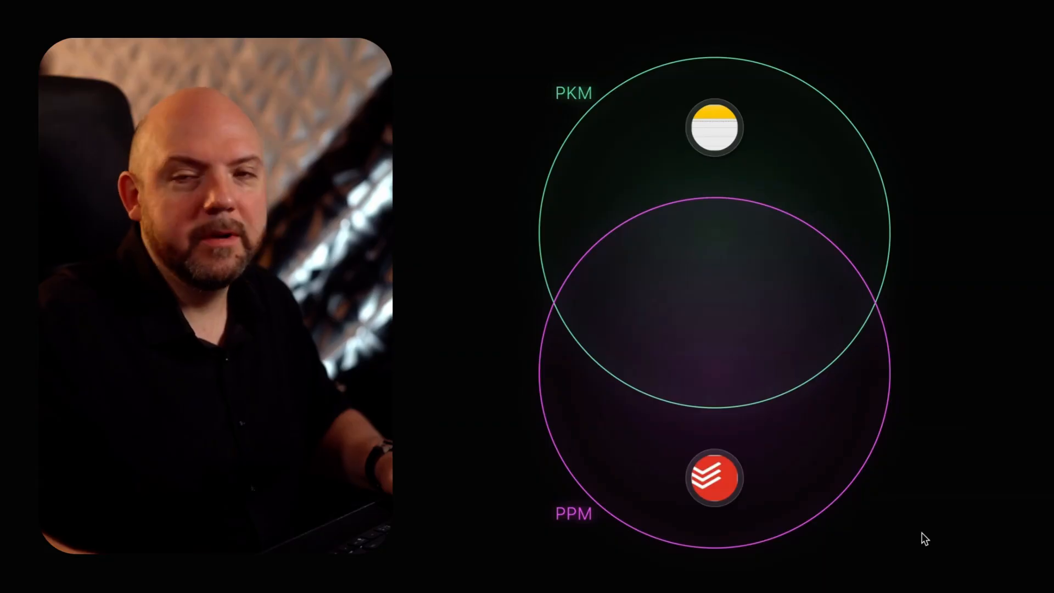
pyautogui.moveTo(707, 48)
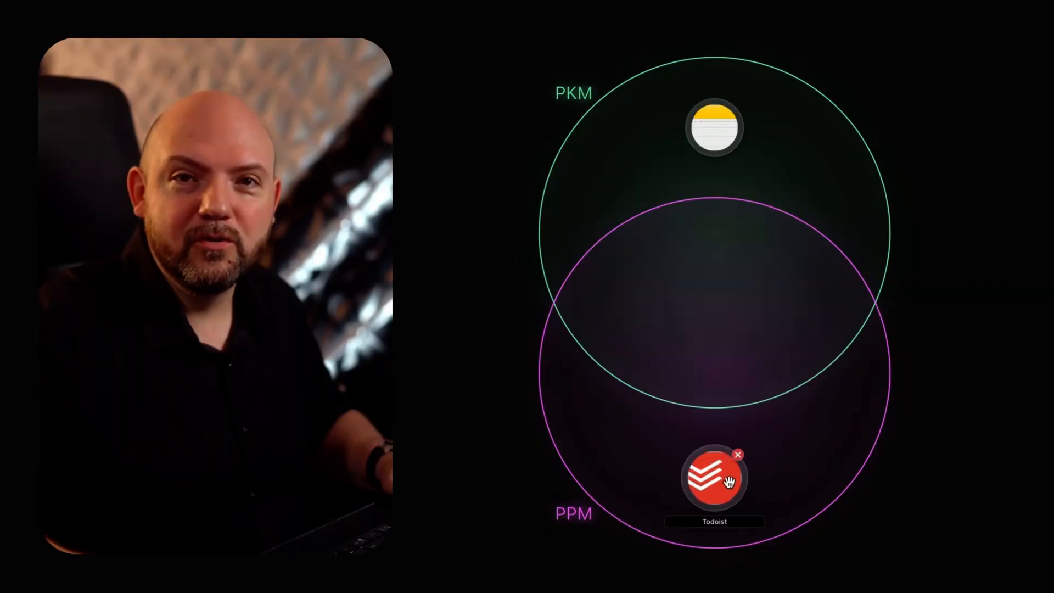
pyautogui.moveTo(733, 134)
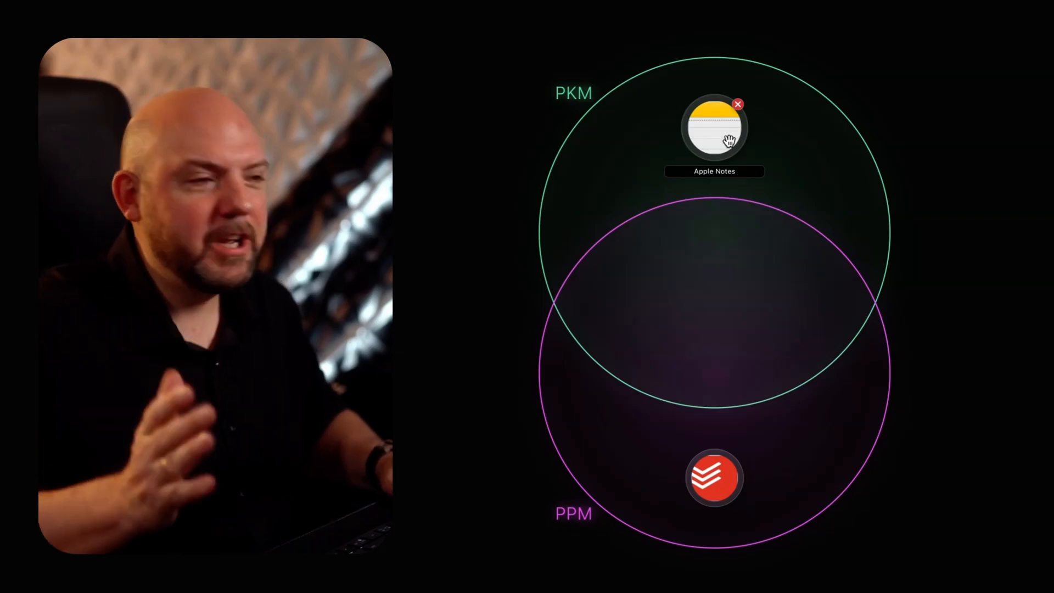
pyautogui.moveTo(667, 141)
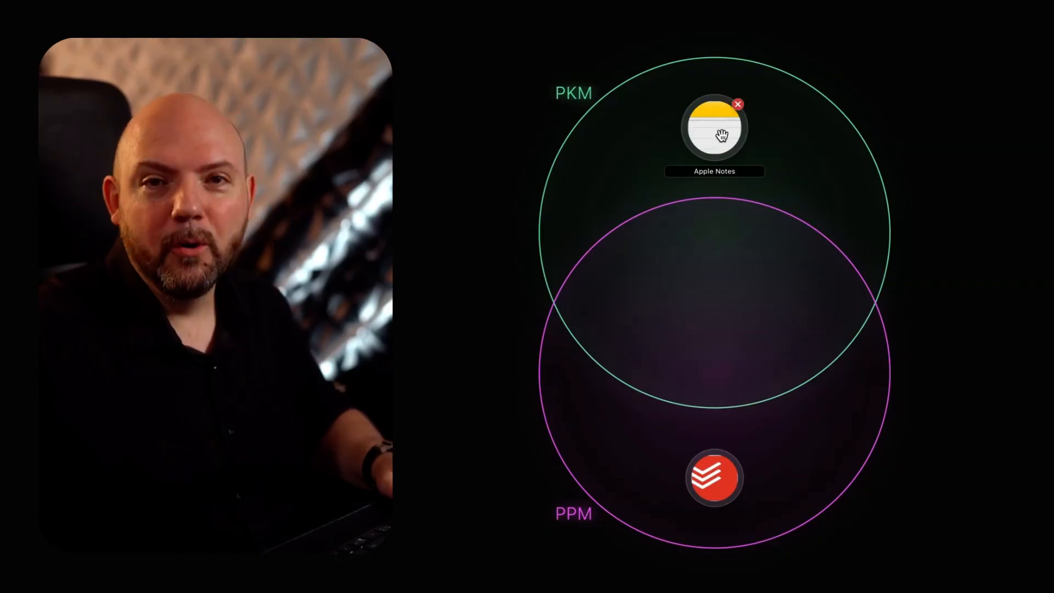
pyautogui.moveTo(713, 478)
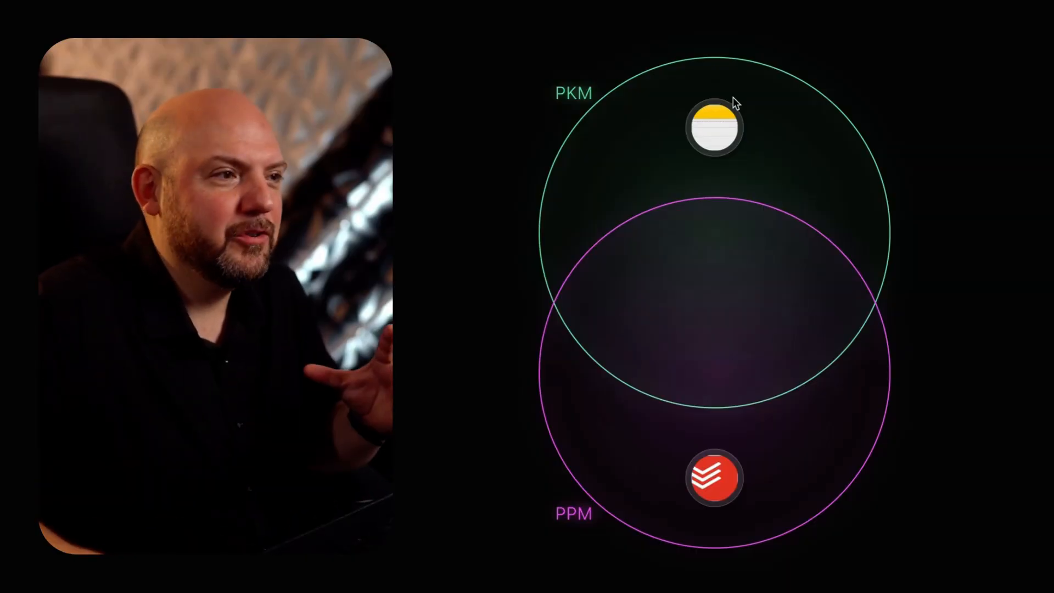
pyautogui.moveTo(714, 479)
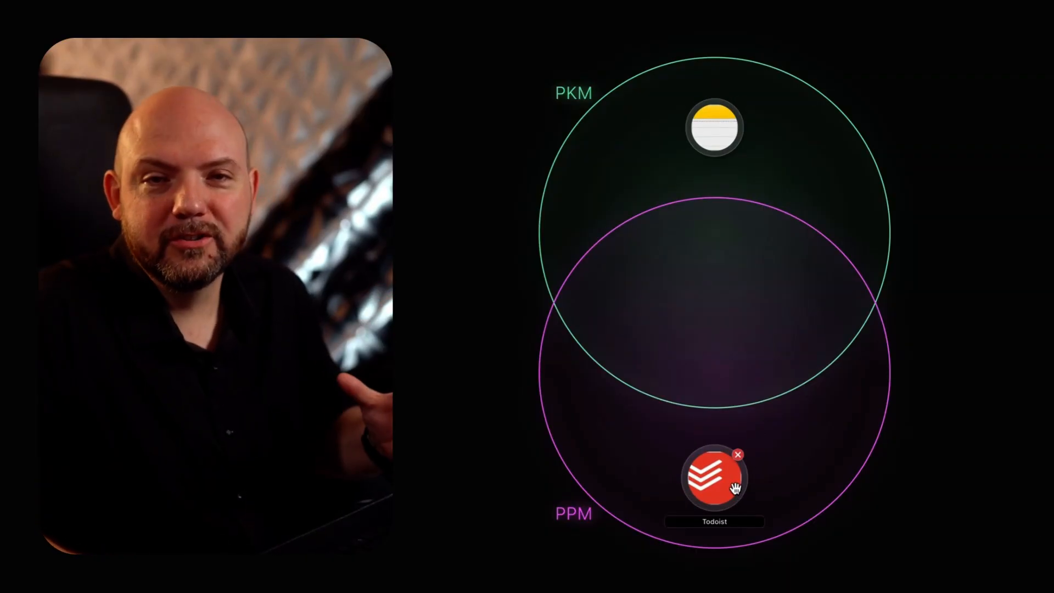
pyautogui.moveTo(809, 460)
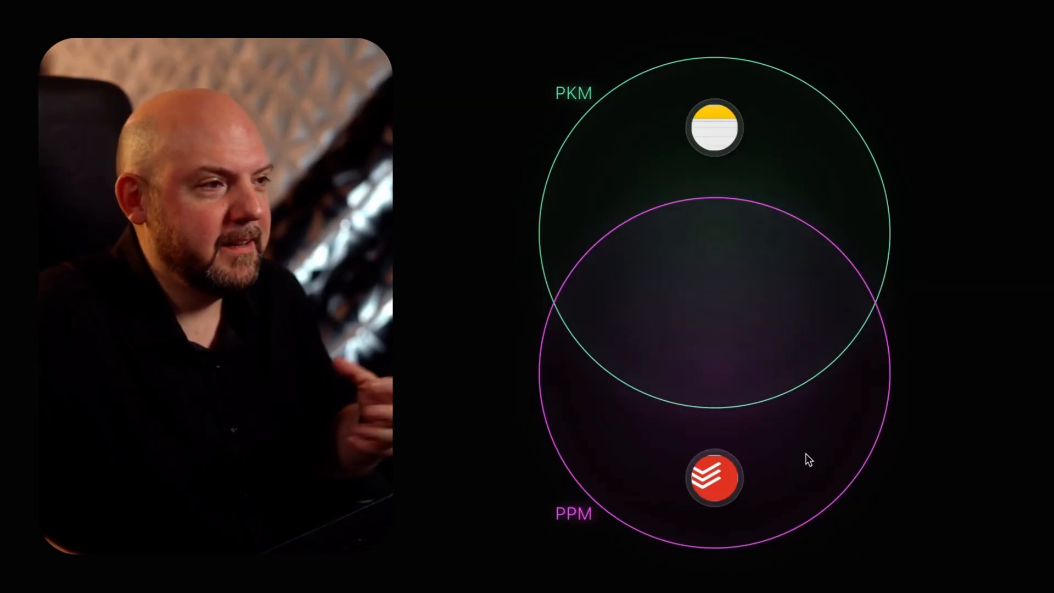
pyautogui.moveTo(852, 440)
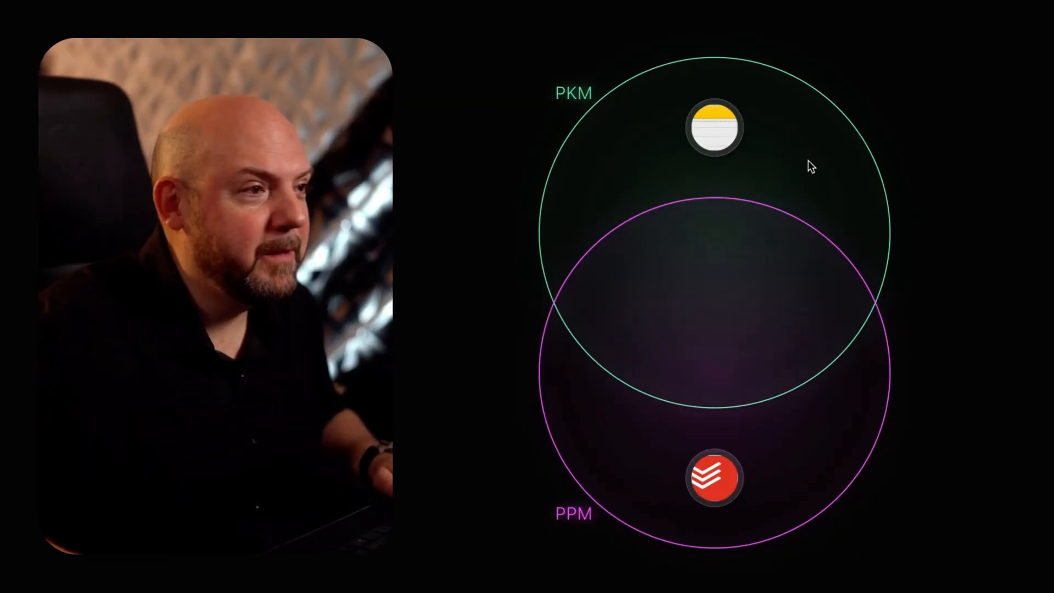
pyautogui.moveTo(899, 223)
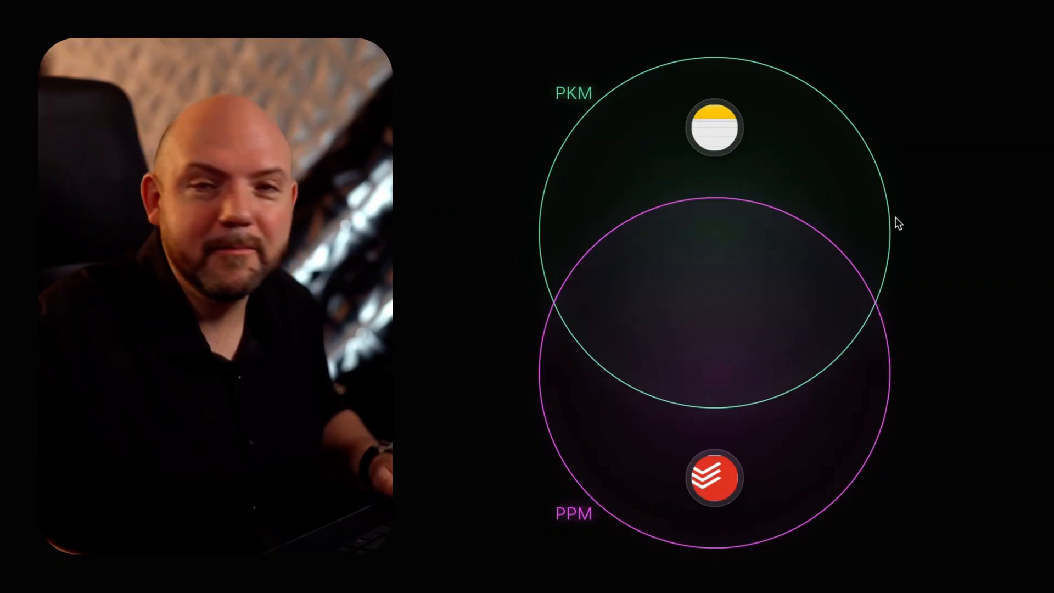